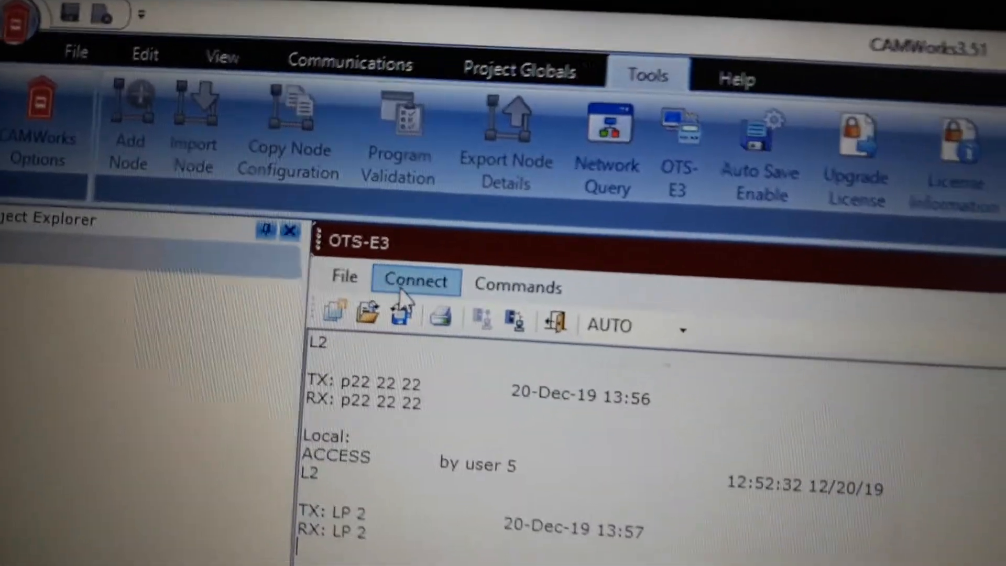
Step: Print all panel event logs, then re-enter the level 2 access code
left_click(415, 281)
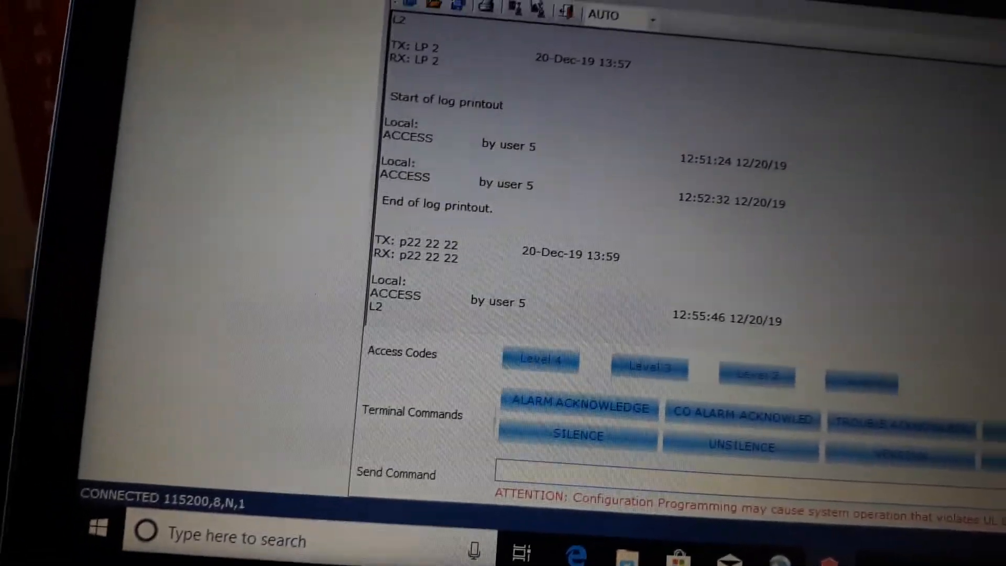
Step: Clear the fire panel's event logs and bring up the Connect menu's Disconnect choice
left_click(461, 178)
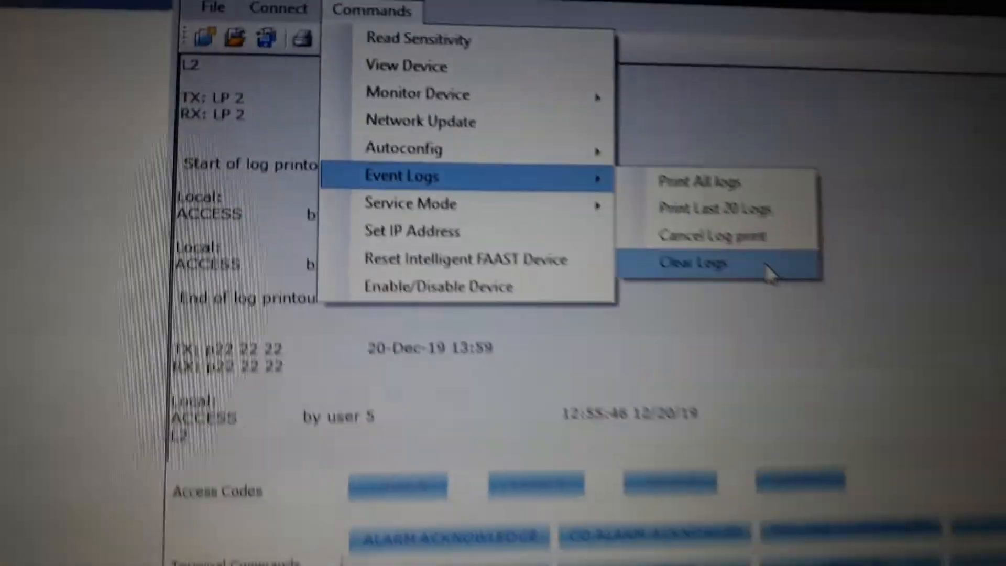
left_click(694, 263)
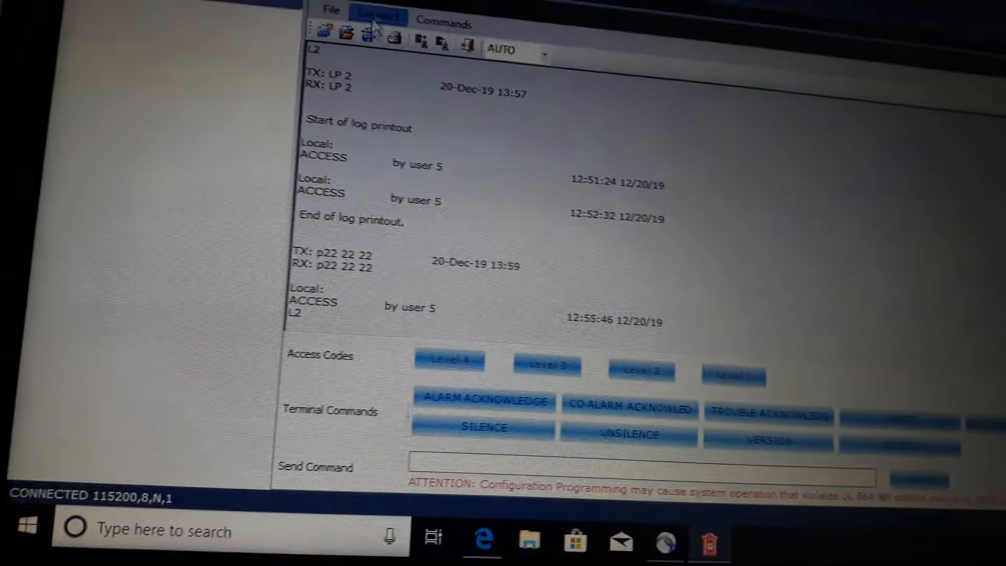
left_click(377, 17)
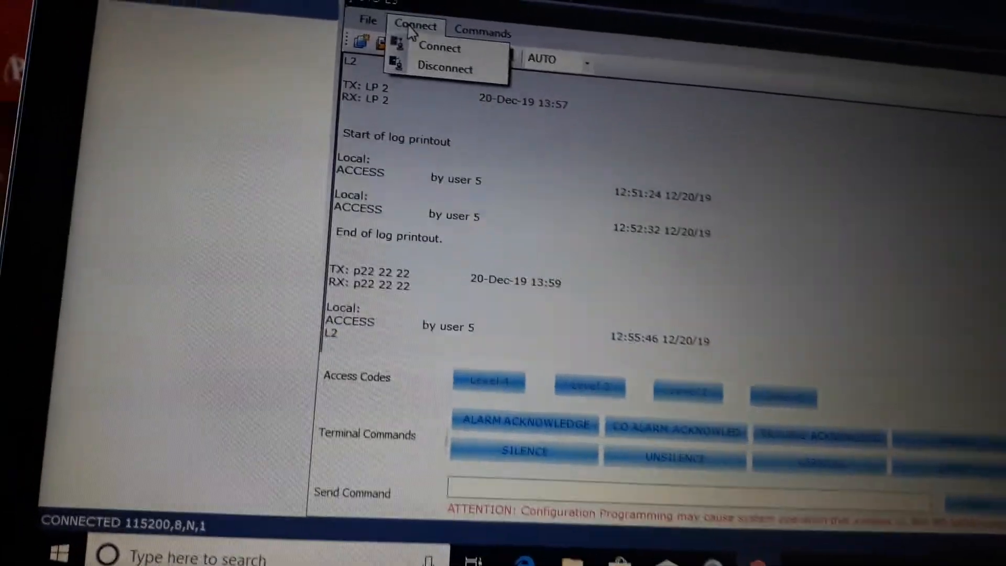